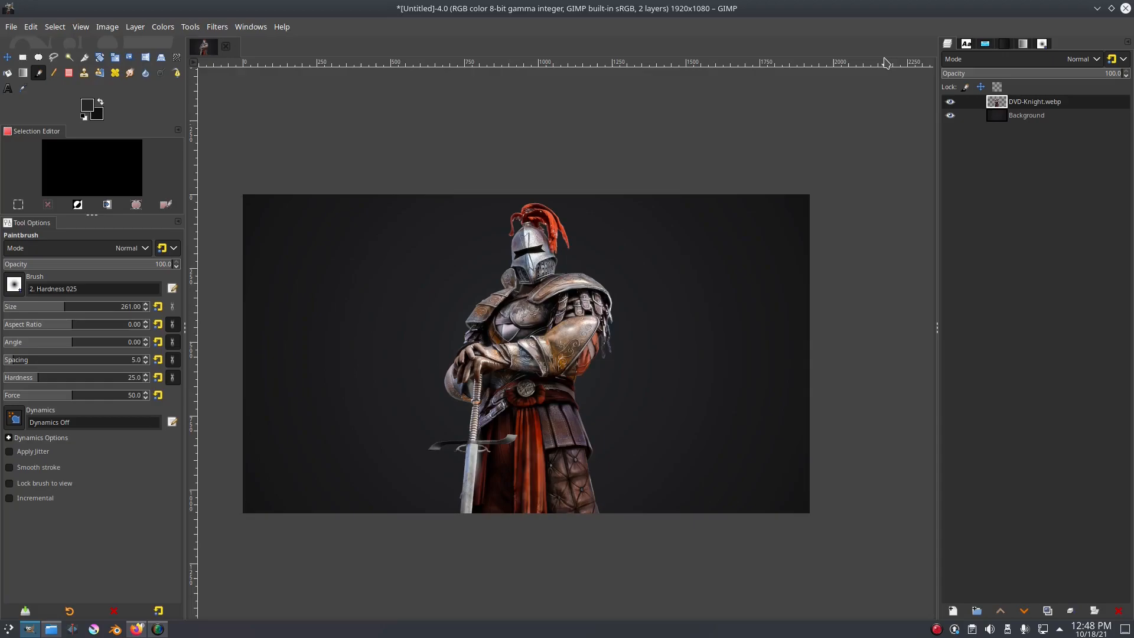
mouse_move(121, 20)
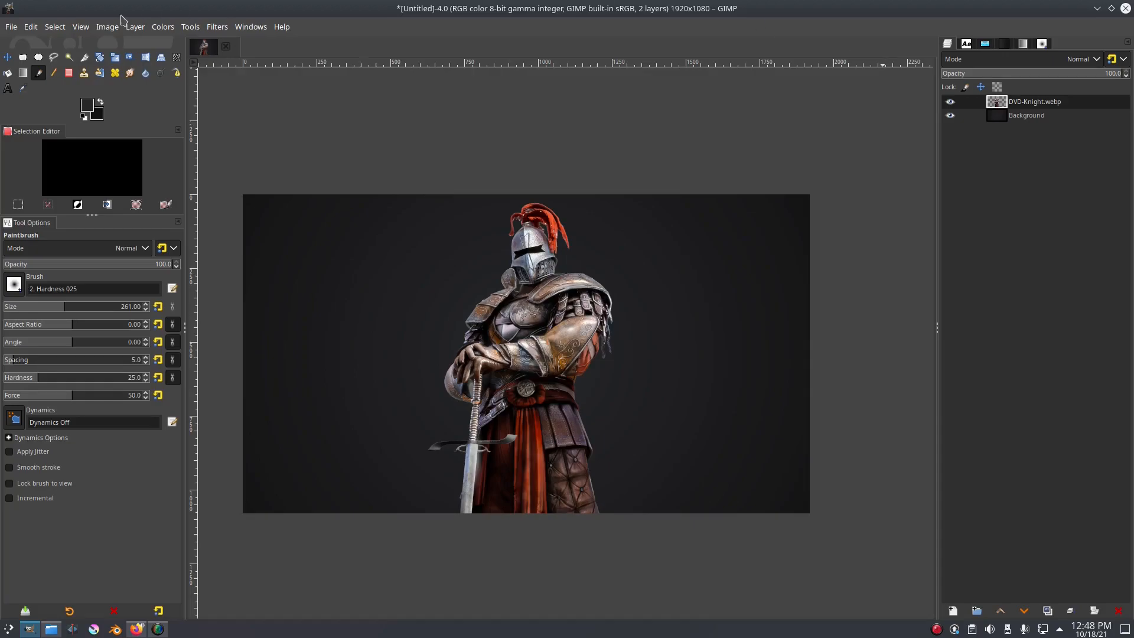
mouse_move(14, 285)
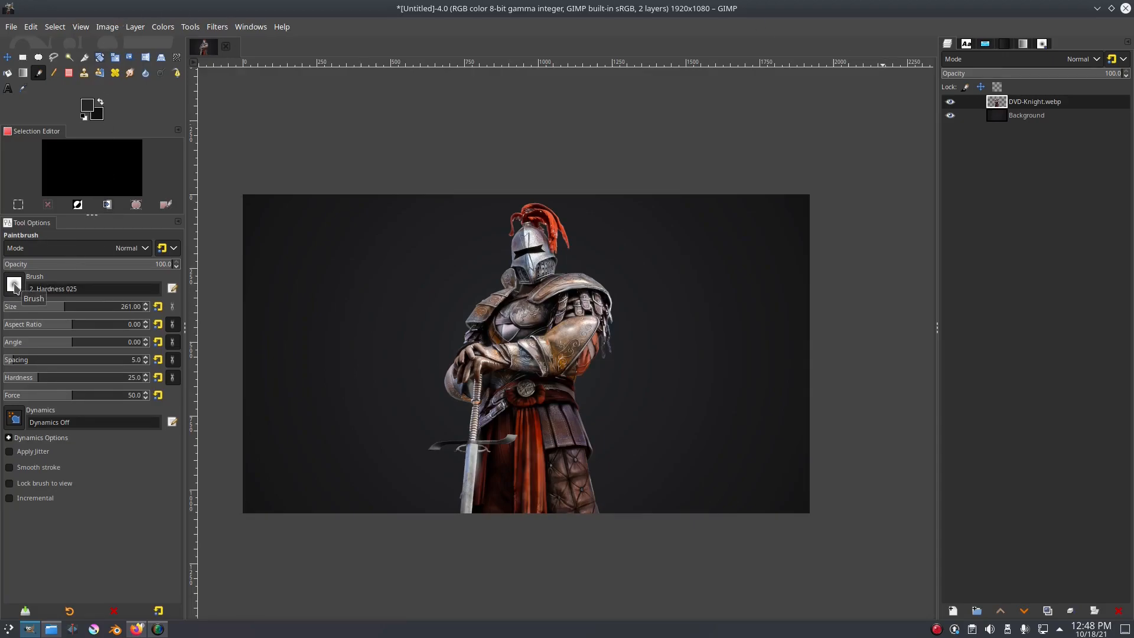
Pick the monsoonami splatter 1 brush from the Tool Options brush list
left_click(14, 285)
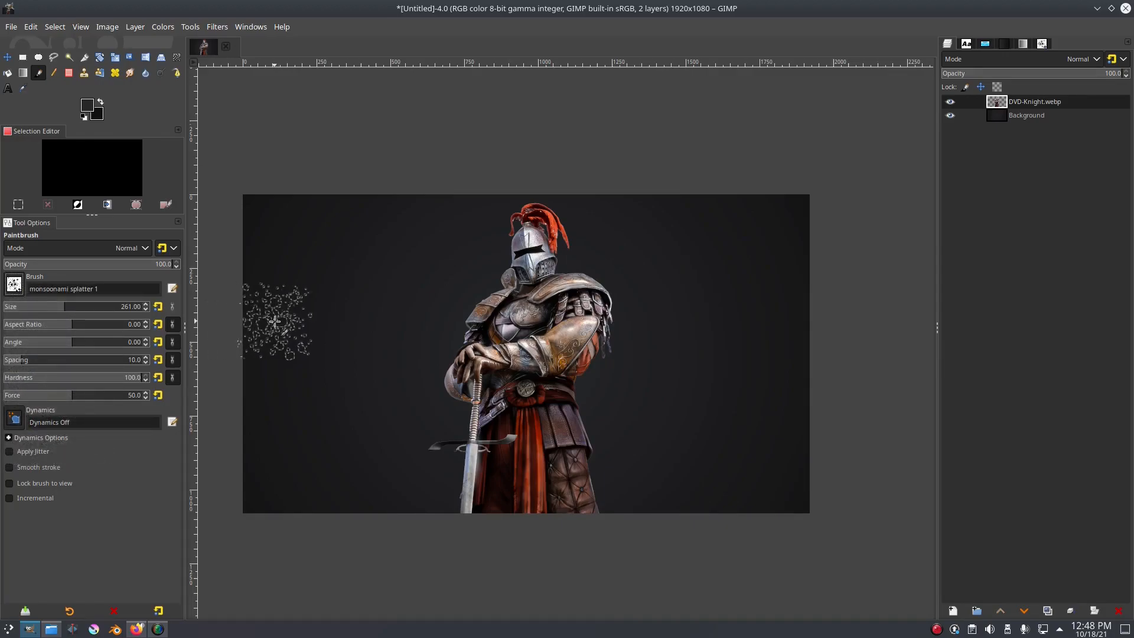
left_click(86, 104)
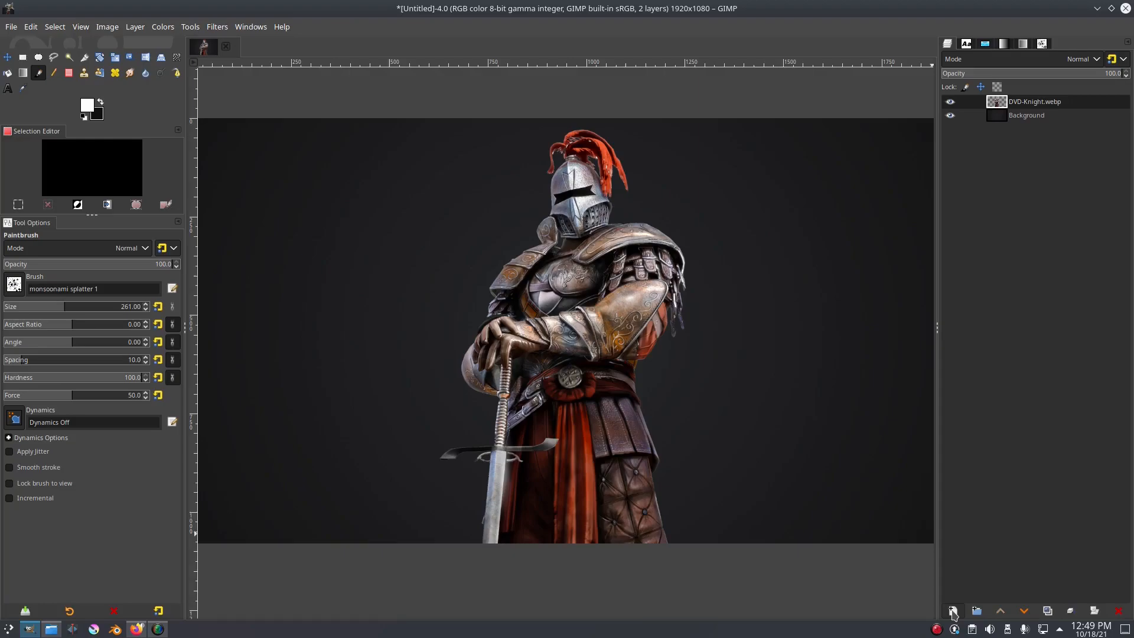
Create a transparent layer 'Layer' beneath the knight and reduce the brush size to 218
left_click(952, 611)
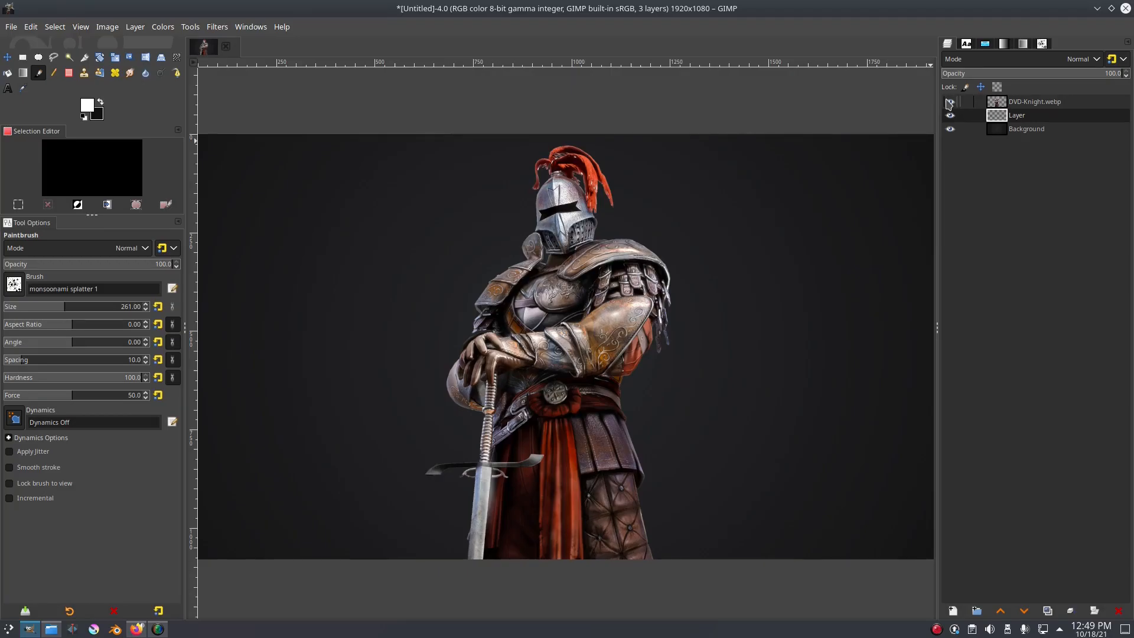
left_click(950, 102)
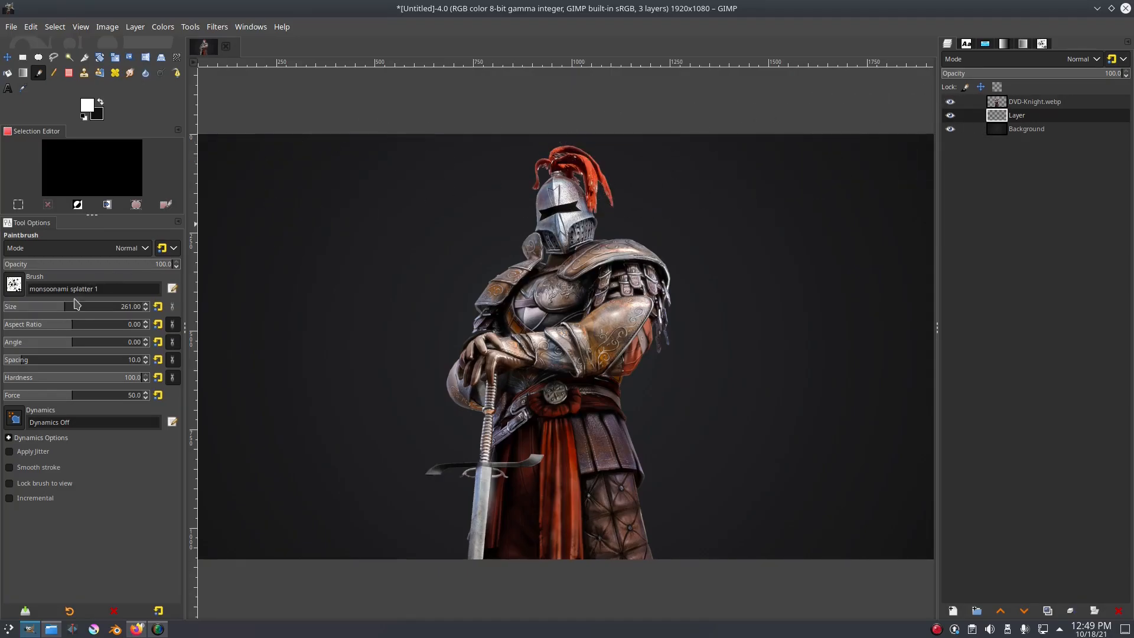
left_click(596, 188)
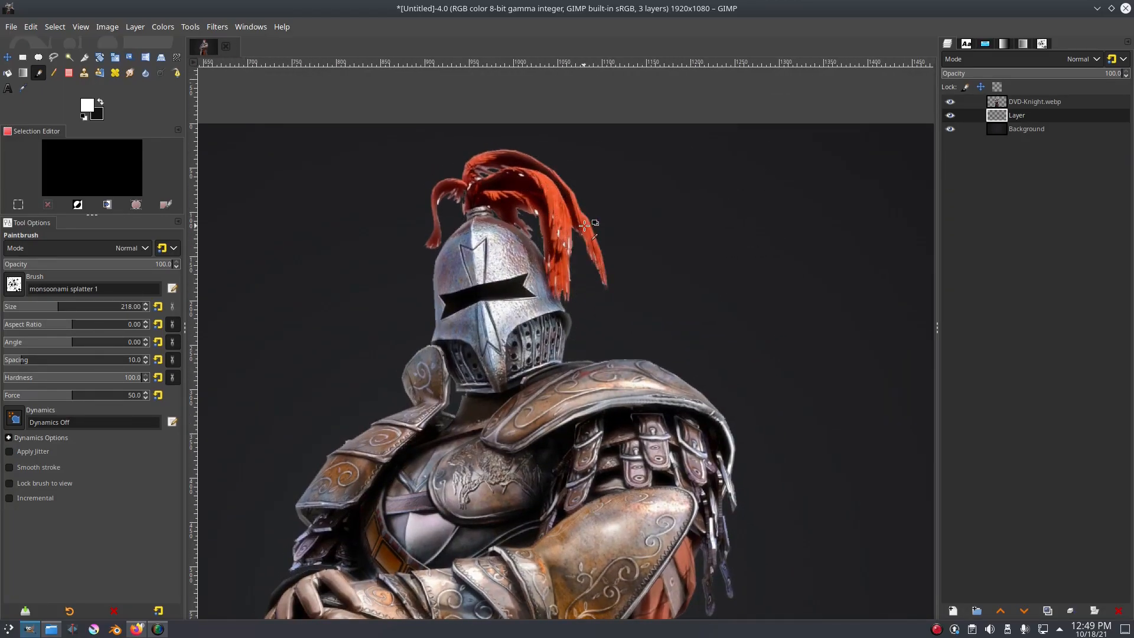
mouse_move(695, 286)
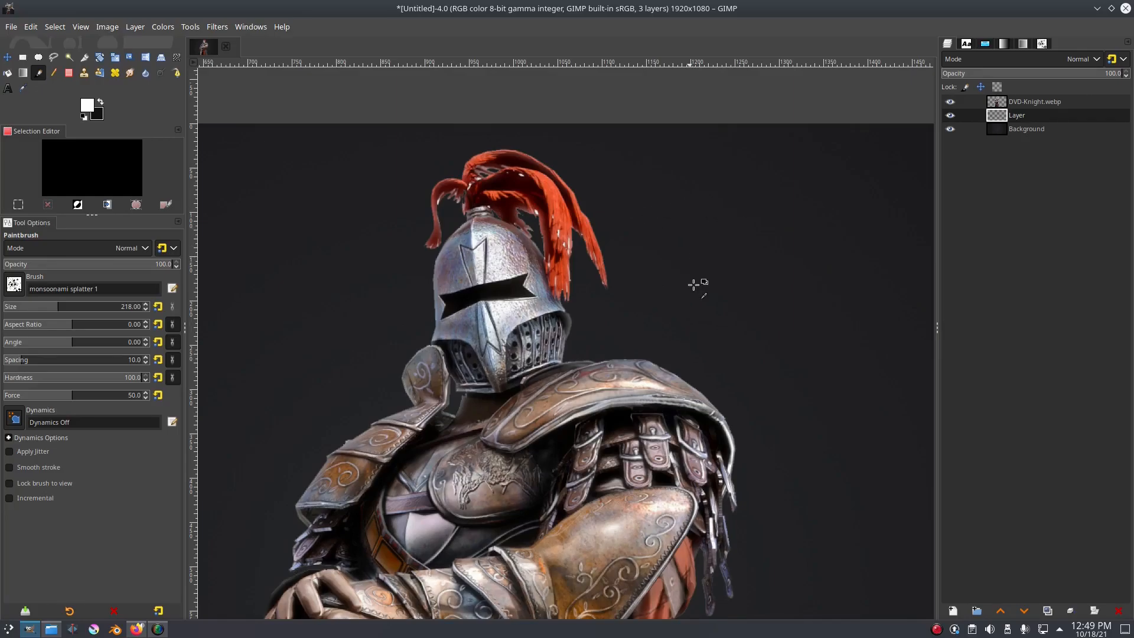
mouse_move(688, 275)
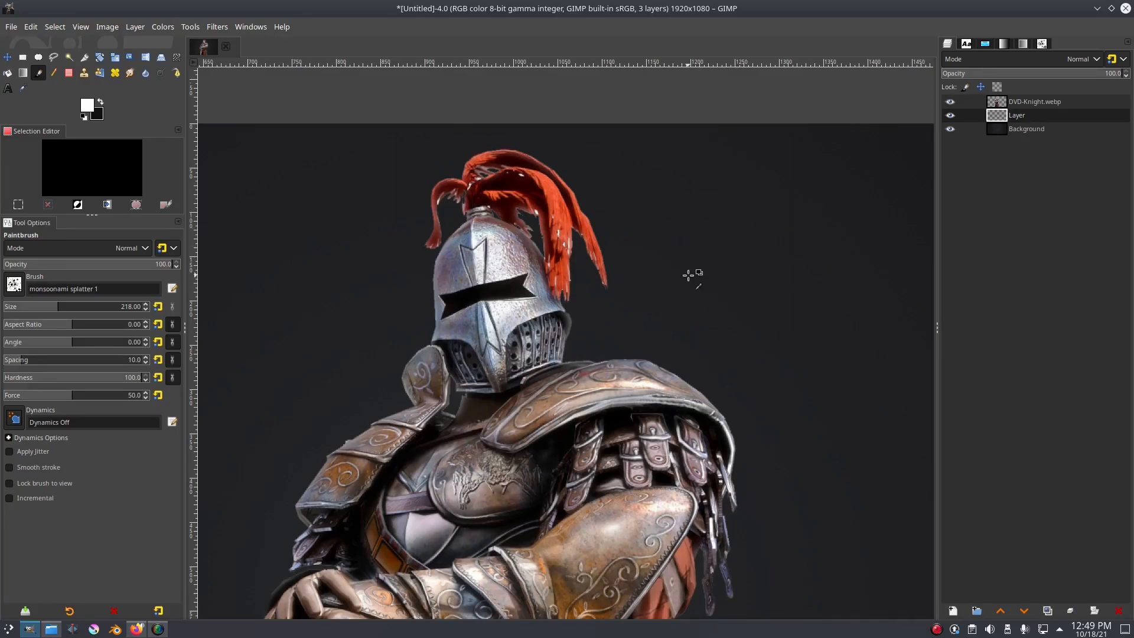
mouse_move(568, 194)
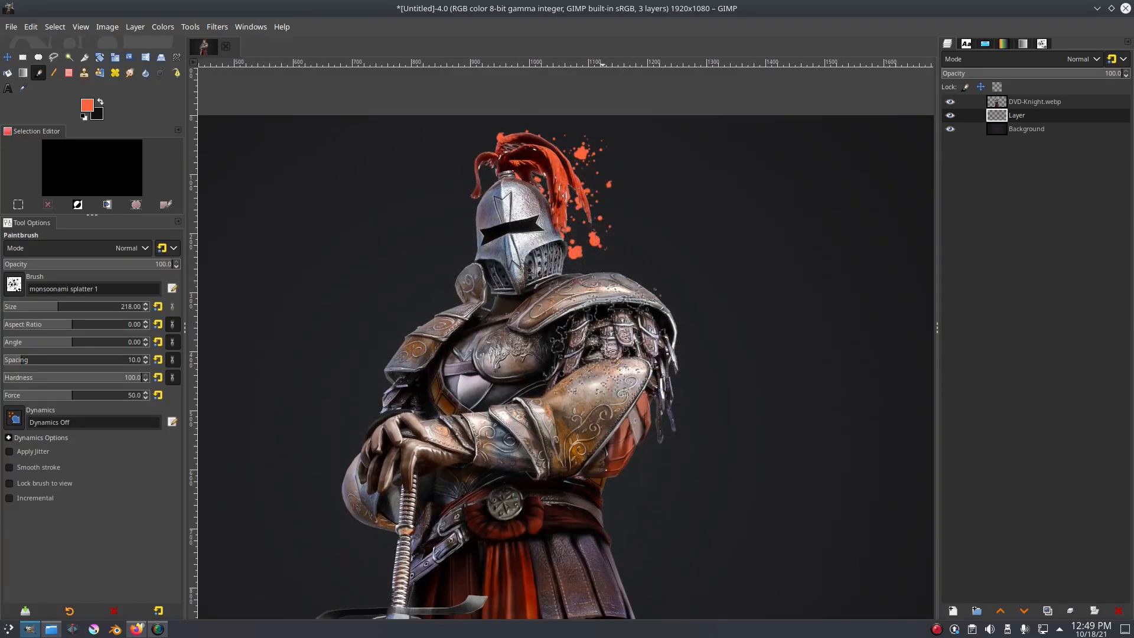
Stamp grey splatter at about size 203 left of the knight's shoulders
scroll("down", 3)
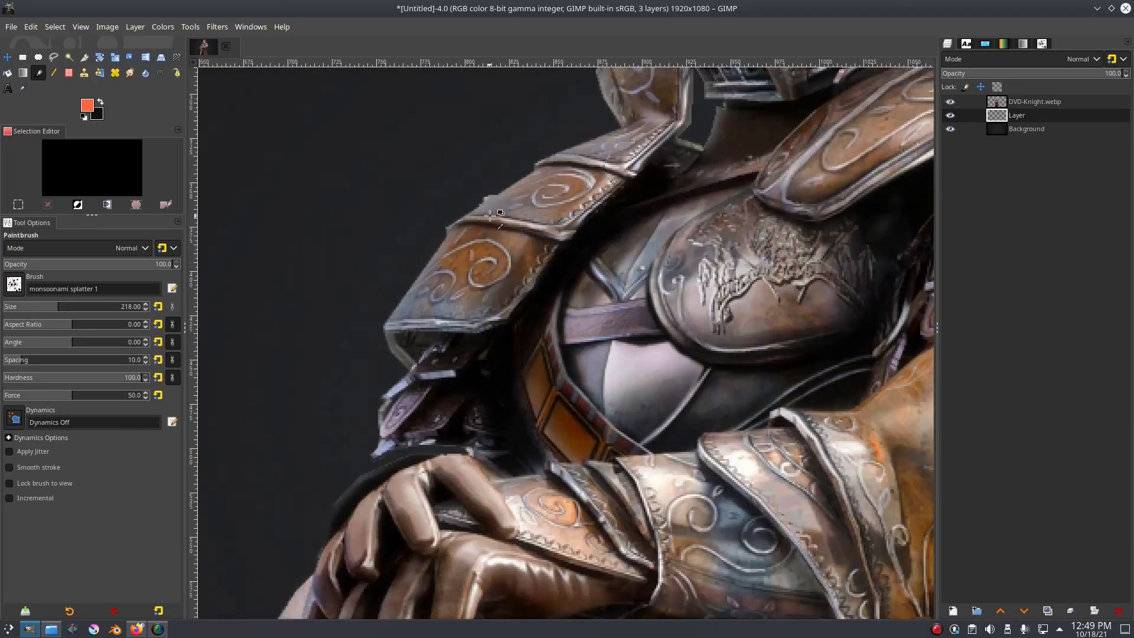
left_click(507, 221)
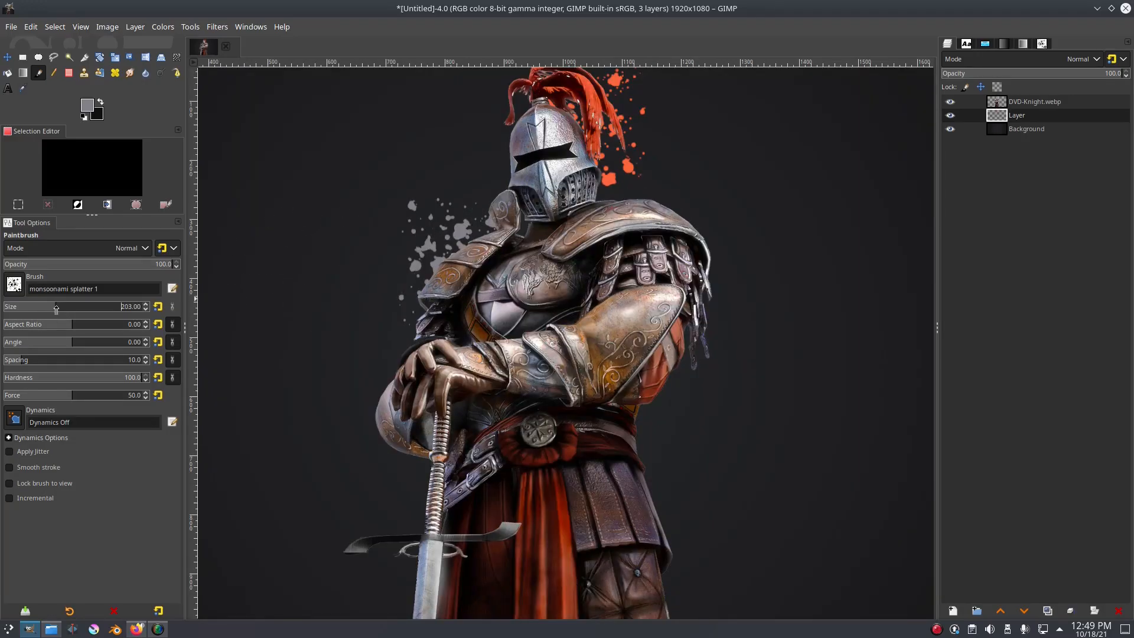
mouse_move(62, 334)
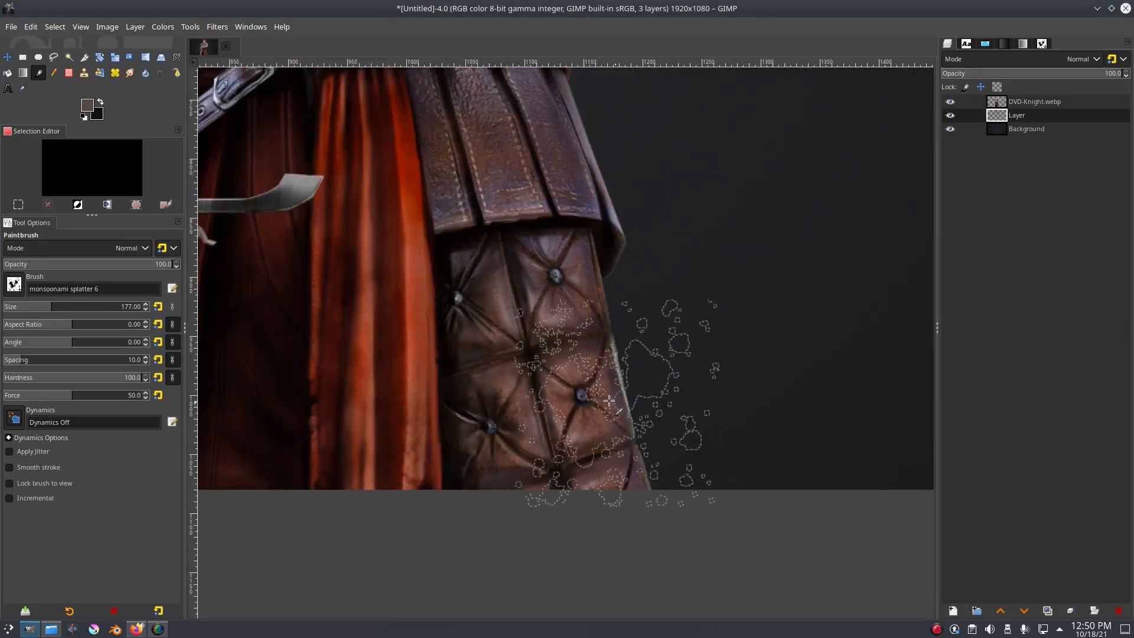
Paint dark red splatter by the legs and pale splatter around the lower sword blade at size 177
scroll("down", 3)
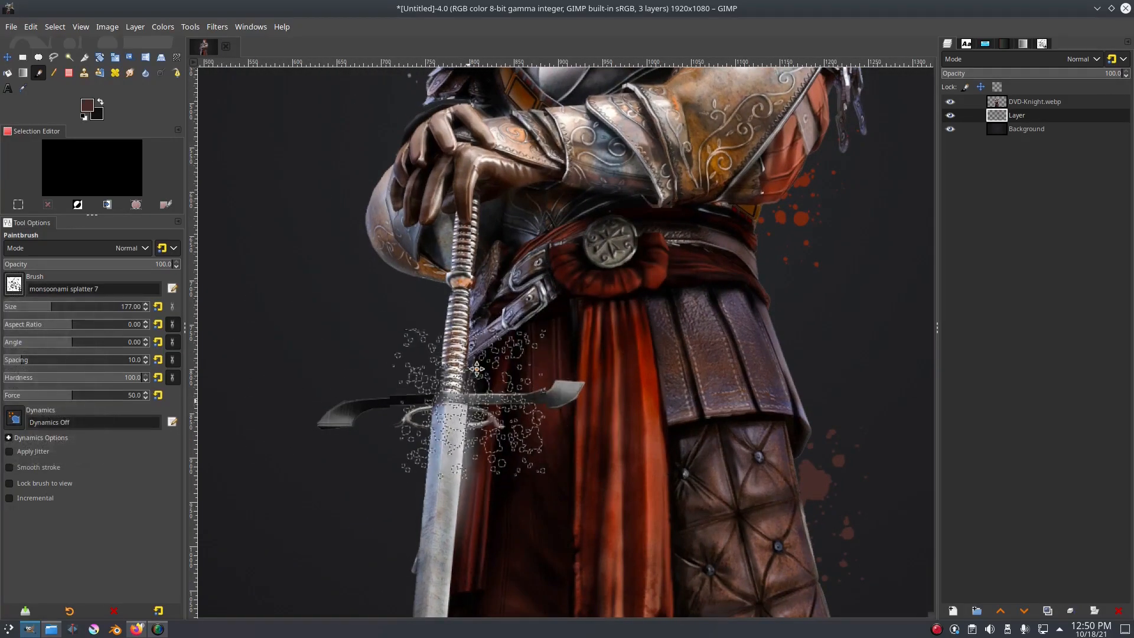
scroll("down", 3)
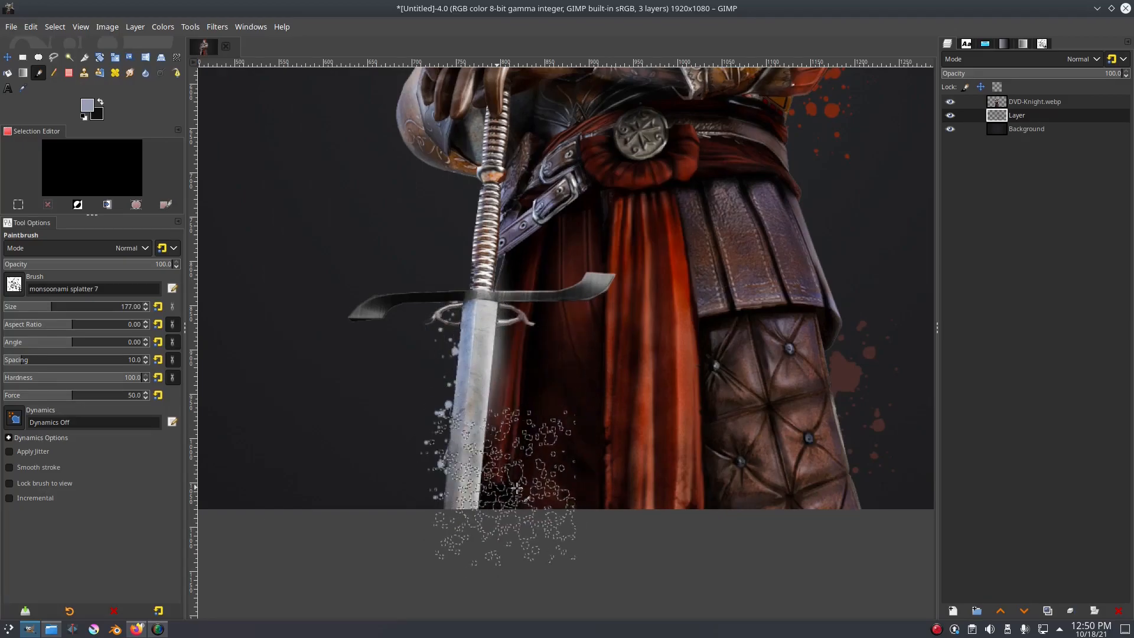
scroll("up", 3)
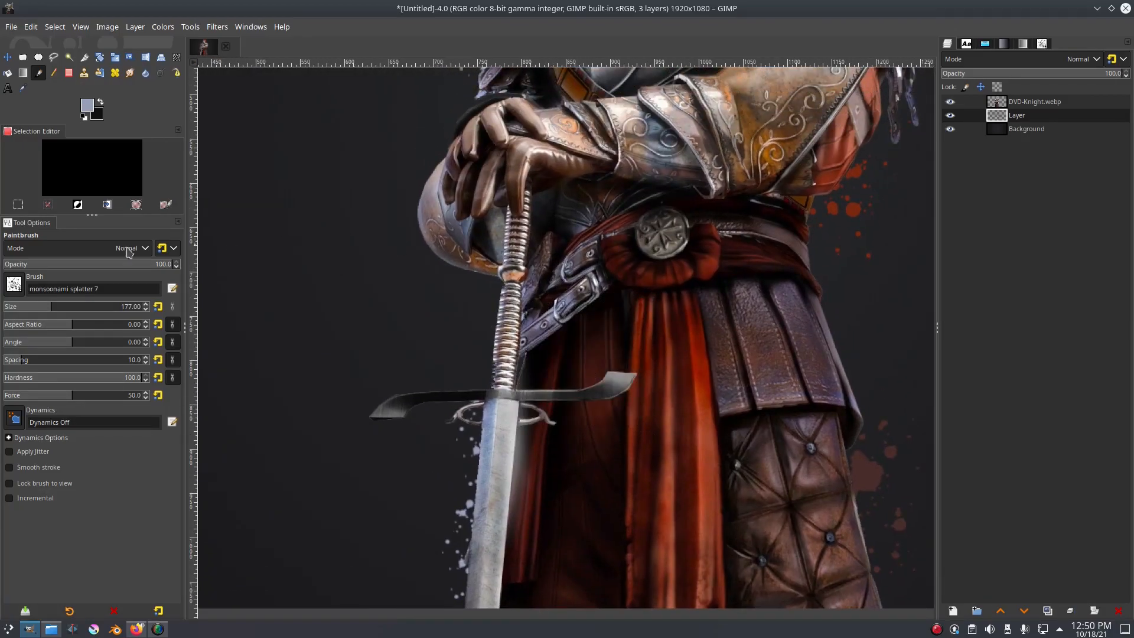